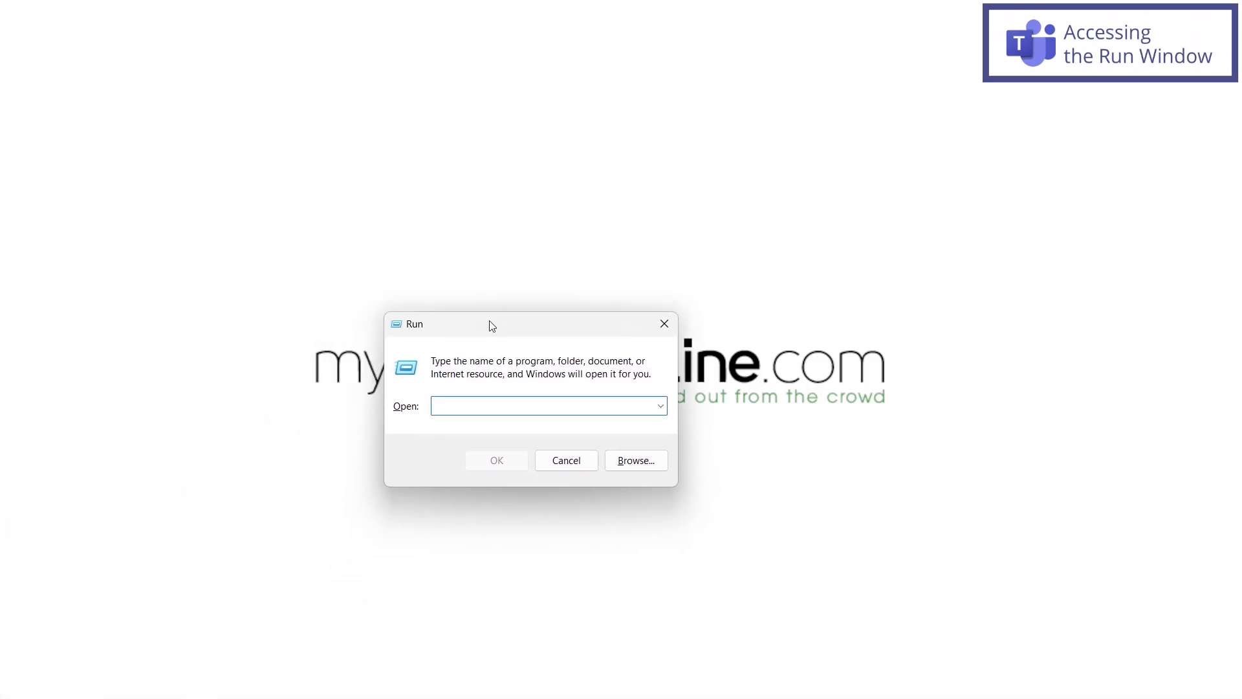
- Run the path %appdata%\Microsoft\teams to open the Teams AppData folder in File Explorer
left_click_drag(490, 323, 610, 292)
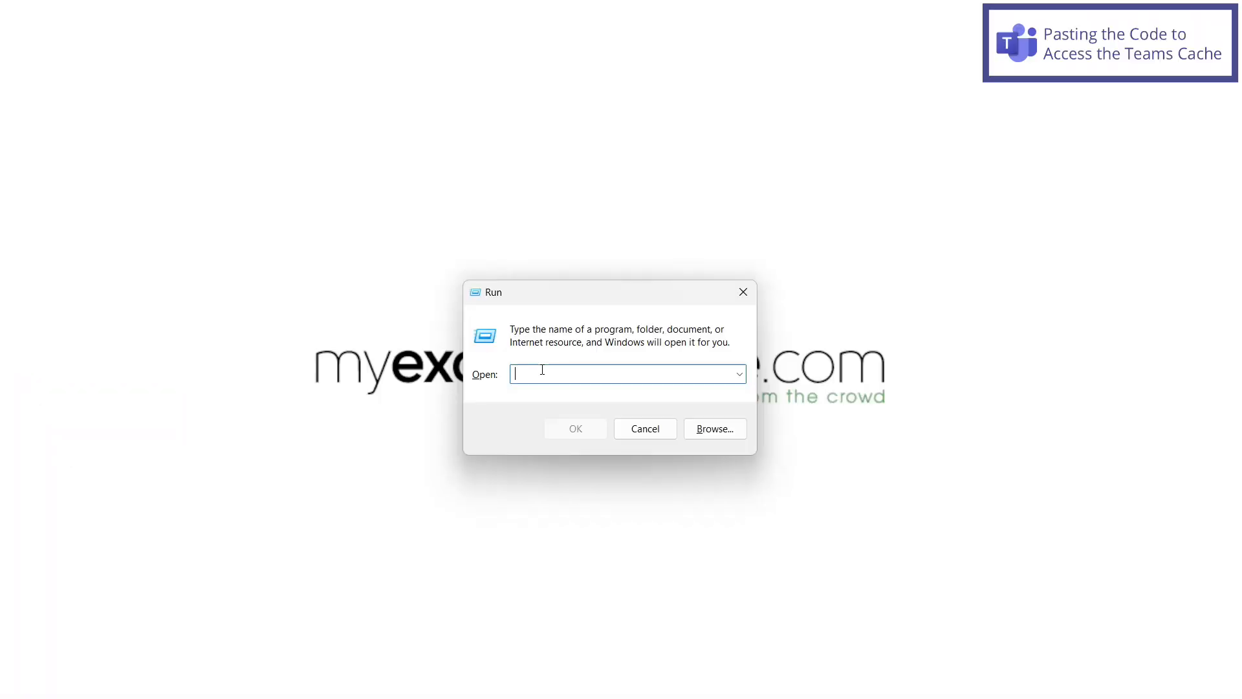
key("ctrl+v")
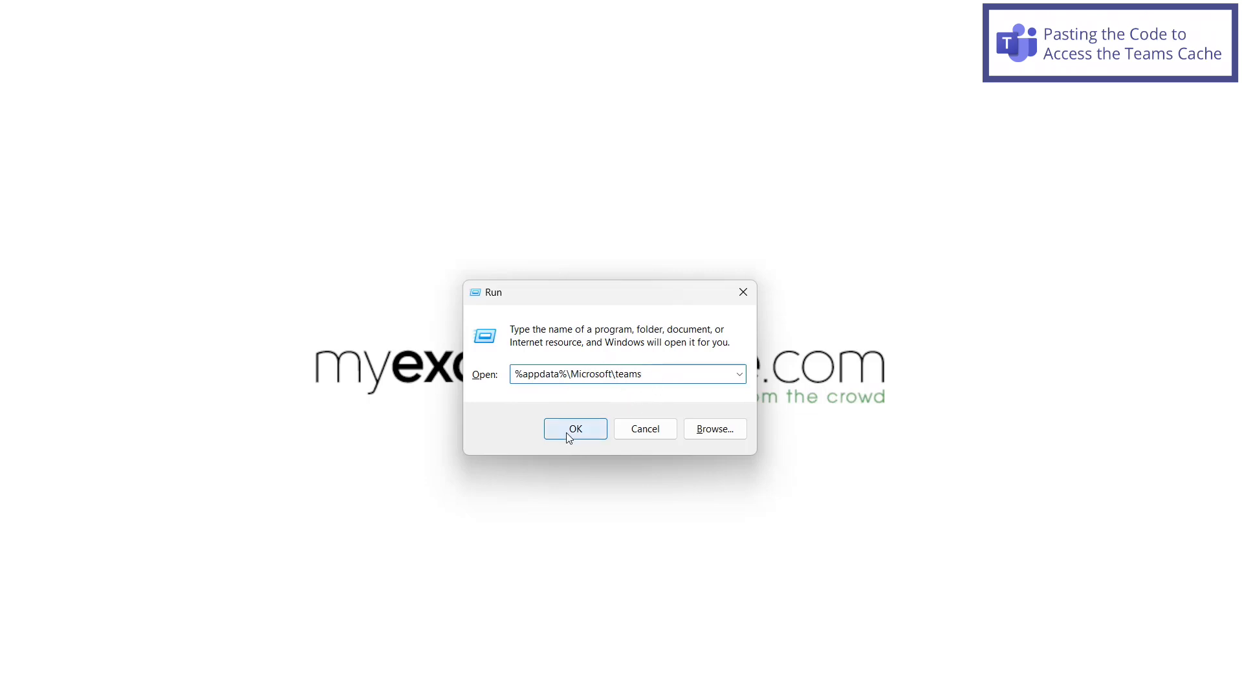
left_click(575, 429)
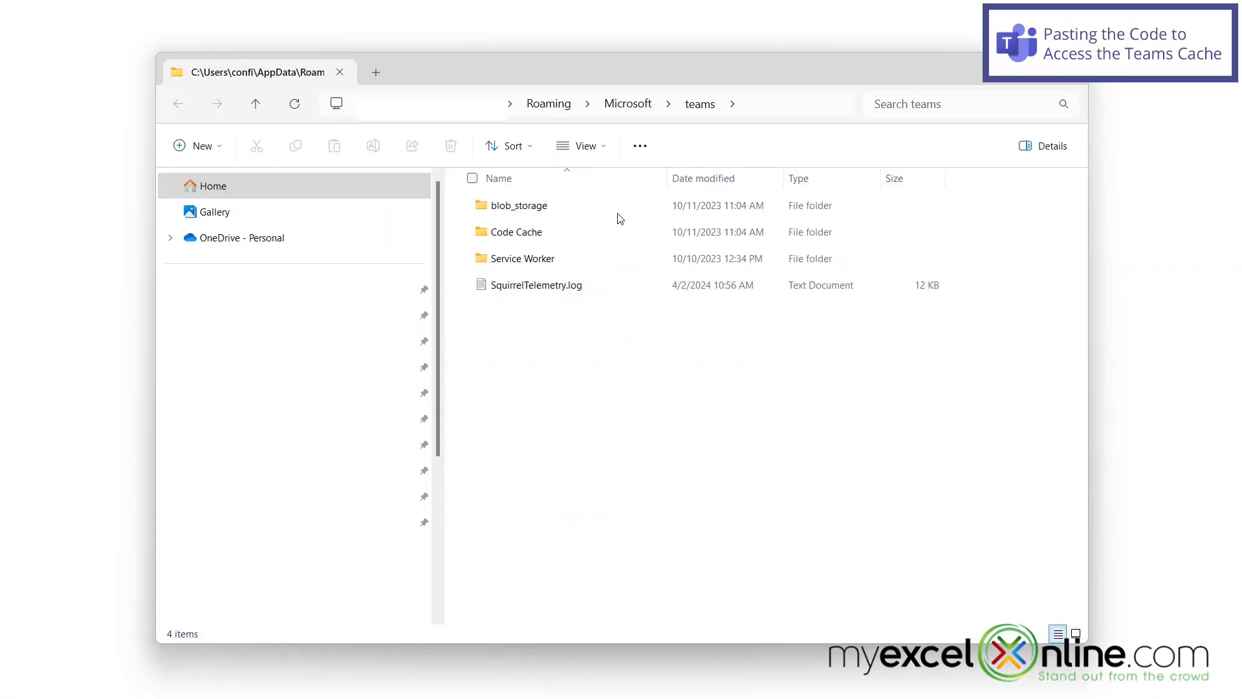
mouse_move(573, 368)
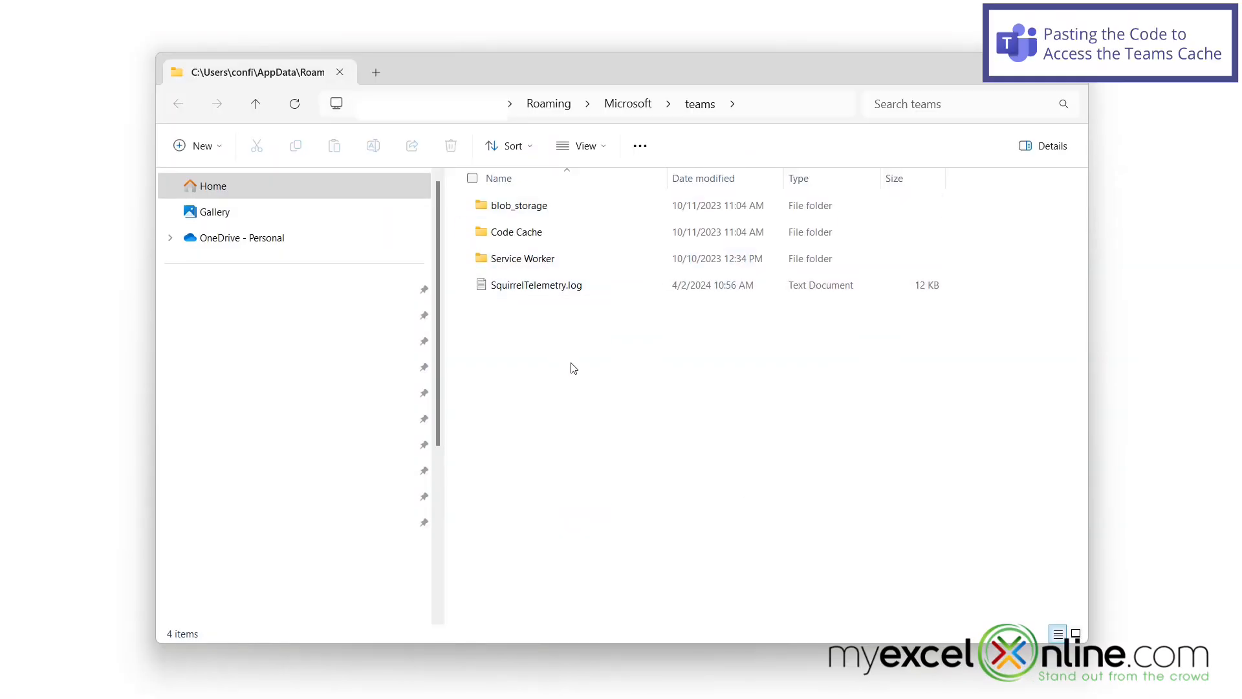
- Select all four items in the teams folder and delete them, leaving it empty
left_click(536, 285)
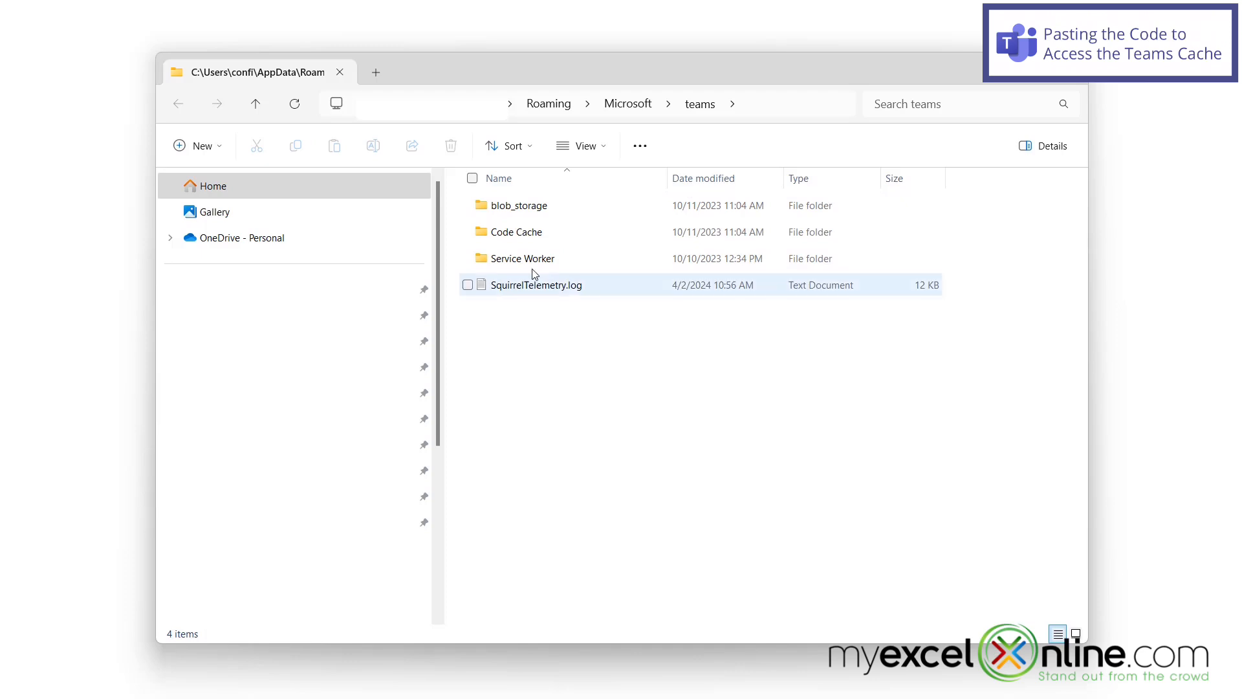
left_click(519, 205)
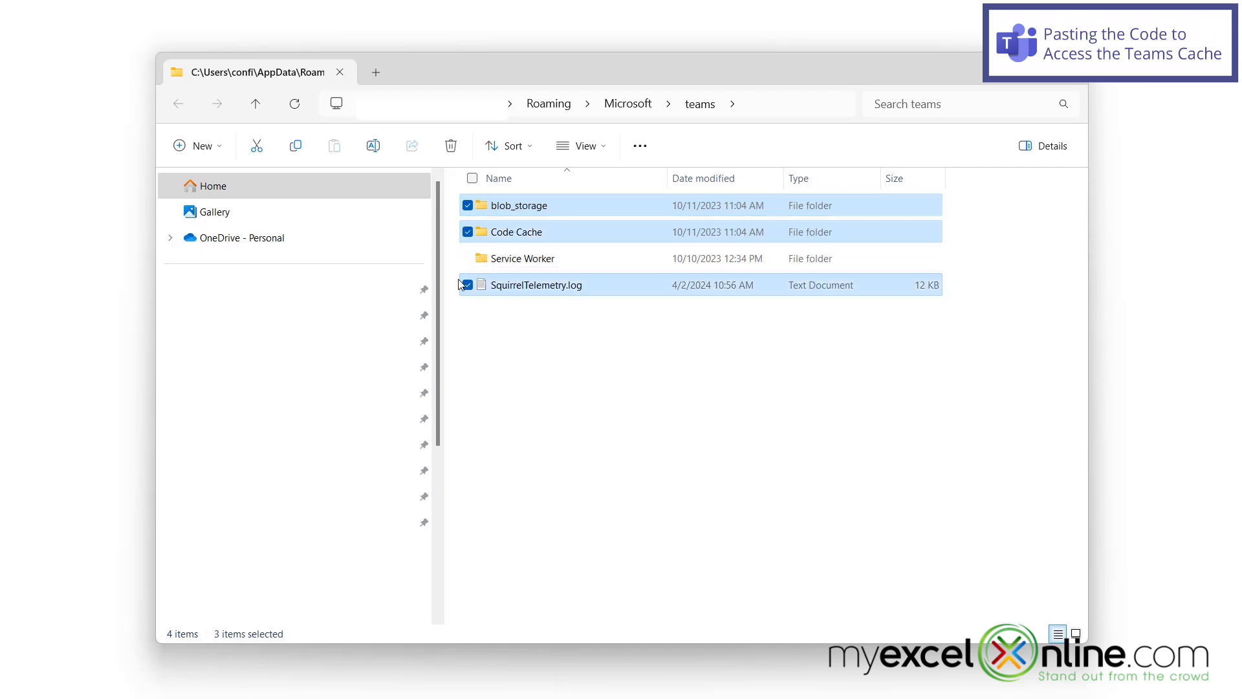
key("Delete")
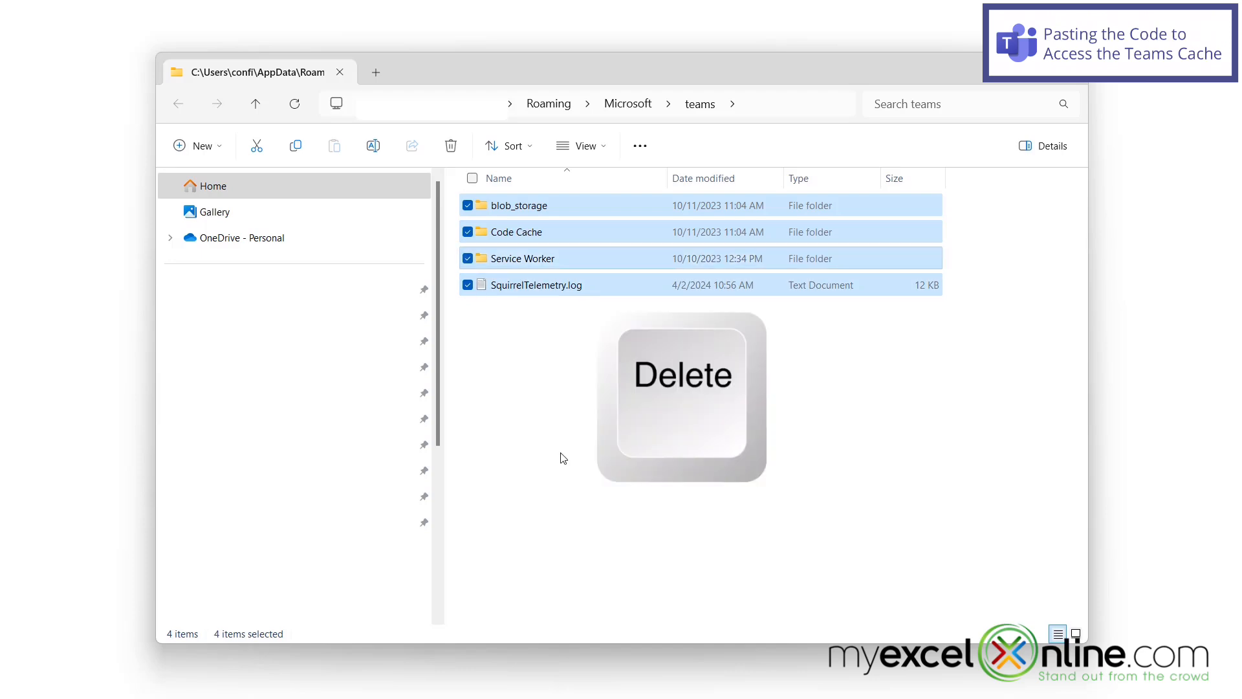
key("Delete")
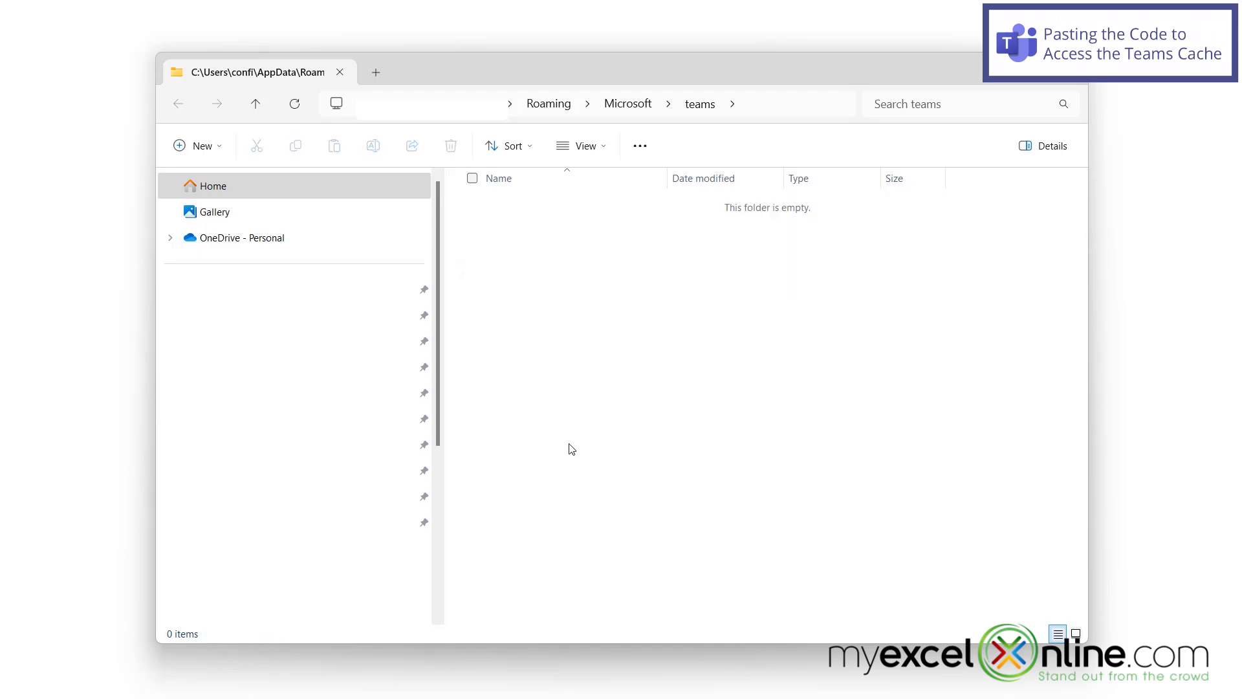
mouse_move(576, 435)
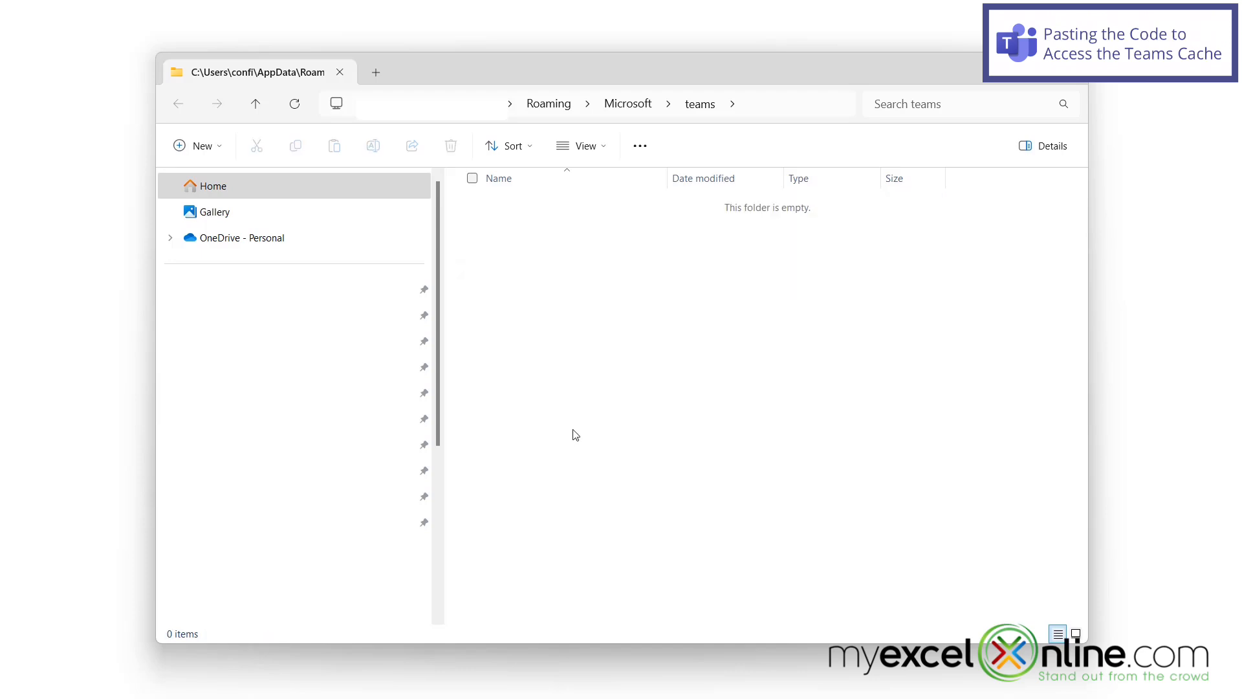